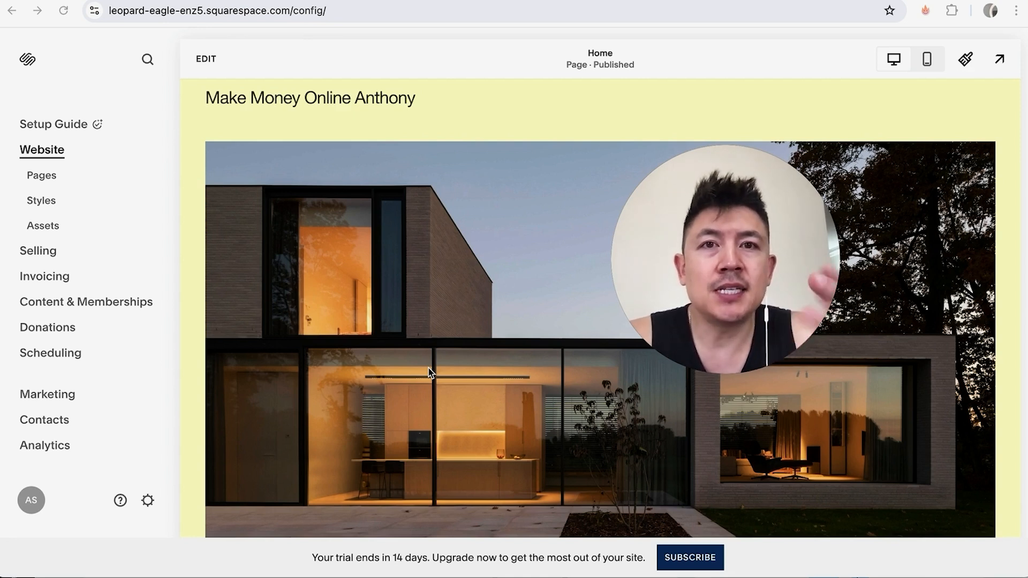
mouse_move(255, 179)
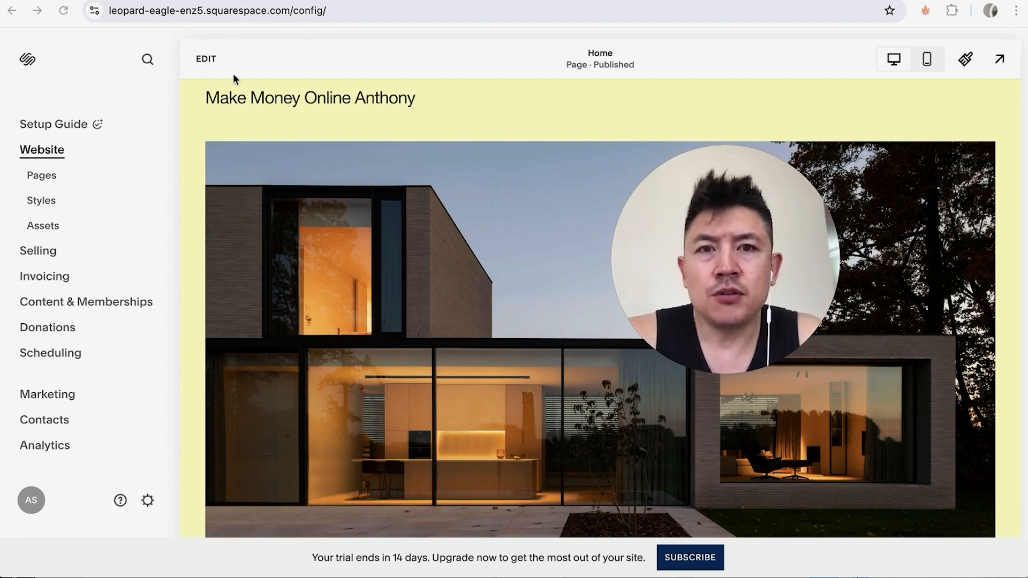
mouse_move(194, 167)
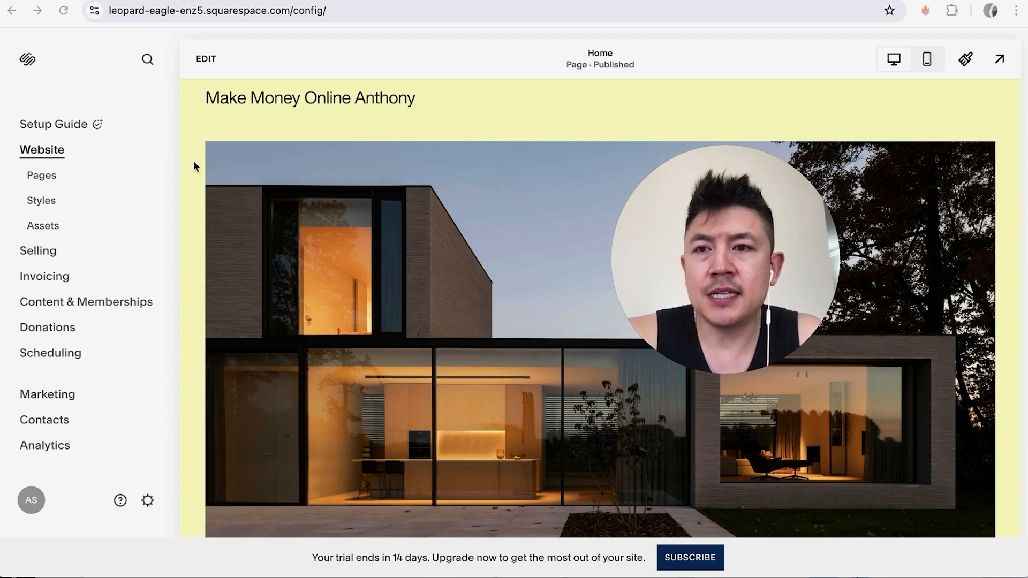
mouse_move(195, 196)
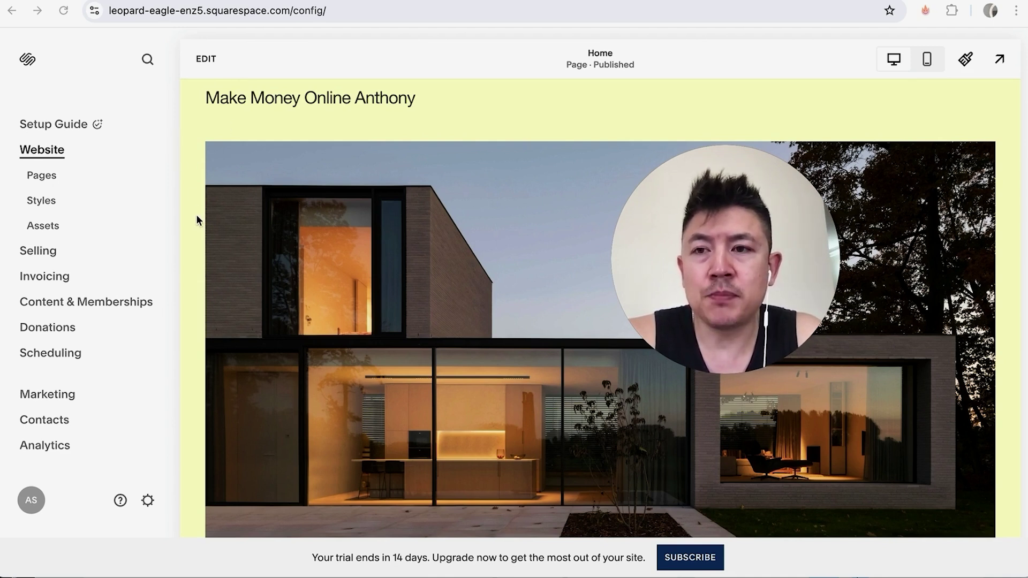
- Show the site's Pages panel with Main Navigation and the Not Linked project pages
left_click(42, 175)
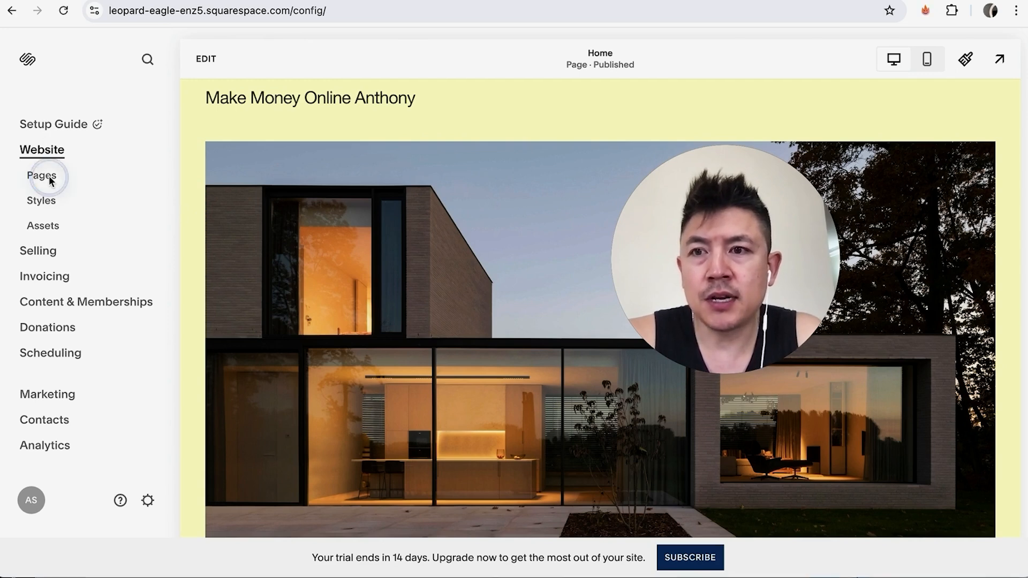
left_click(42, 174)
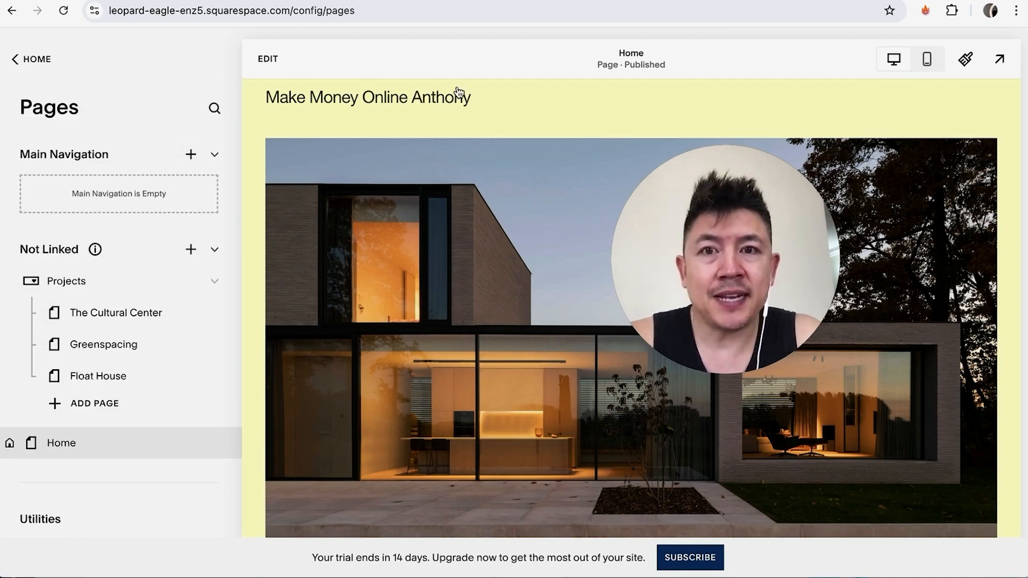
mouse_move(560, 106)
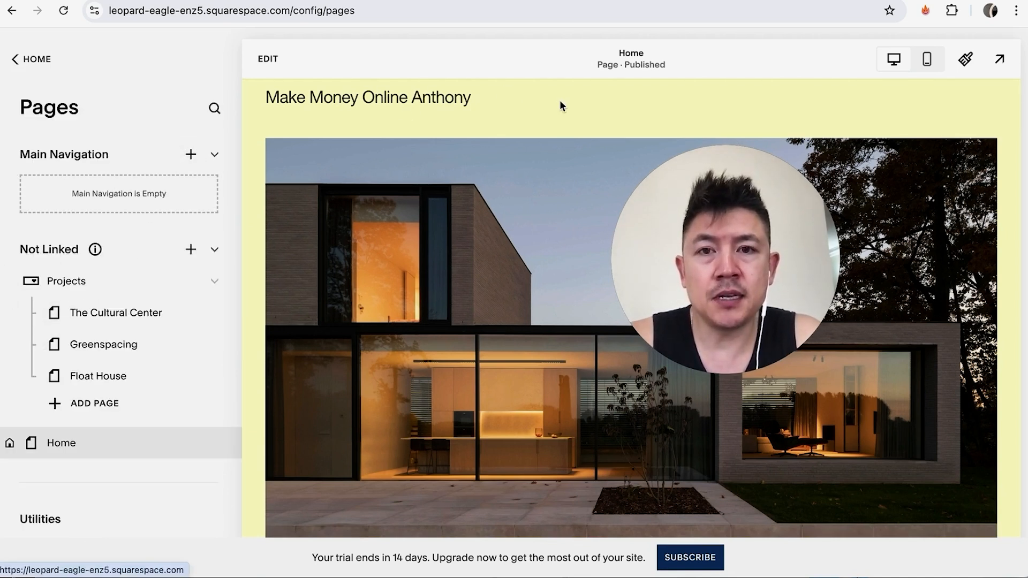
mouse_move(138, 207)
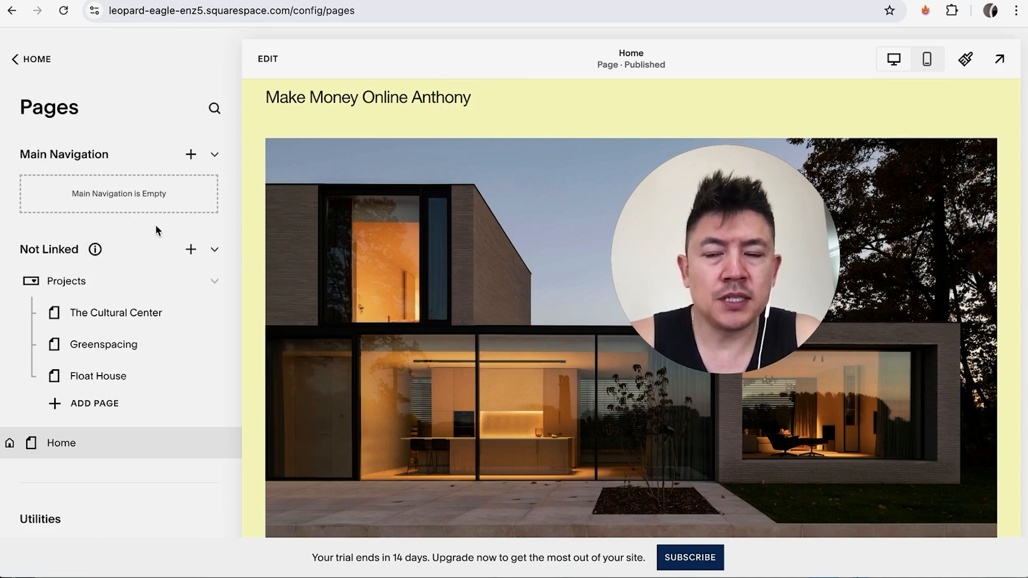
mouse_move(165, 234)
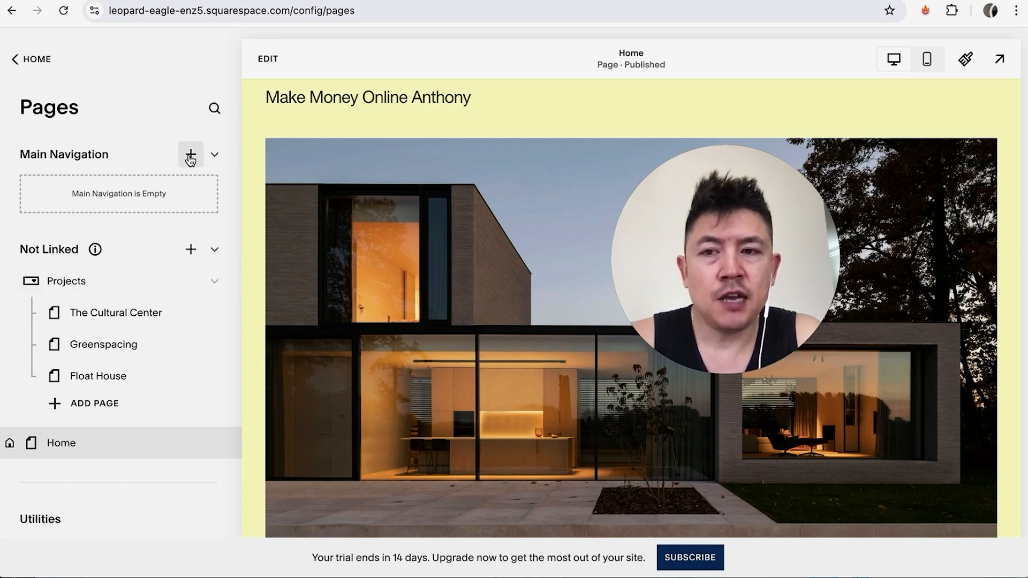
mouse_move(191, 250)
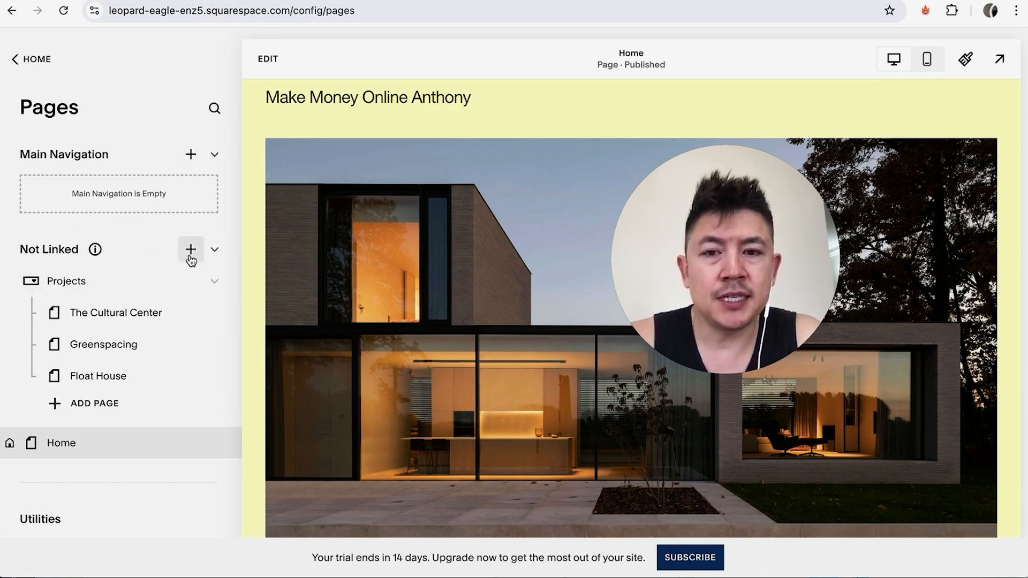
mouse_move(190, 250)
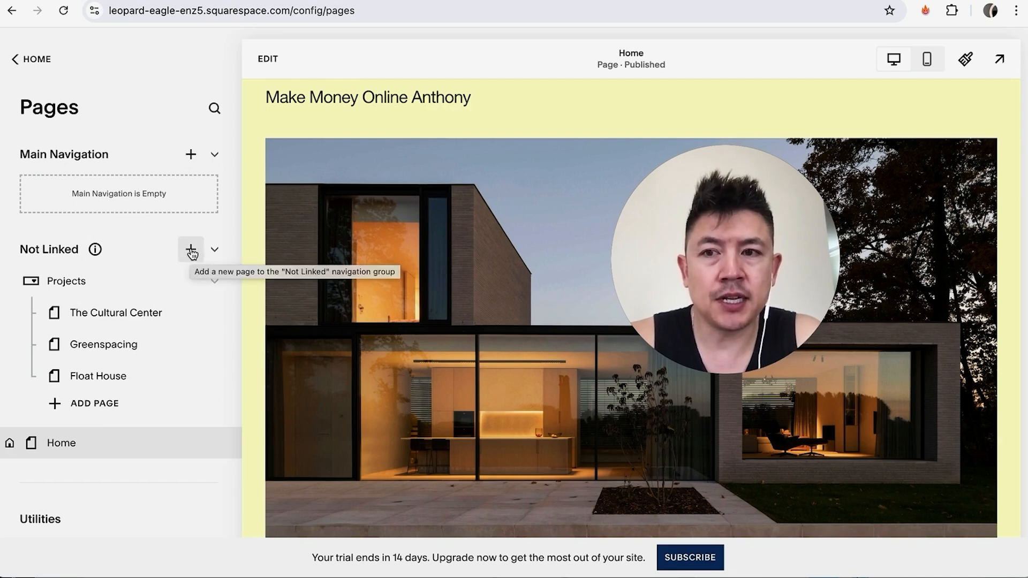
- Start adding a new page to Main Navigation and browse the add-page options
left_click(191, 249)
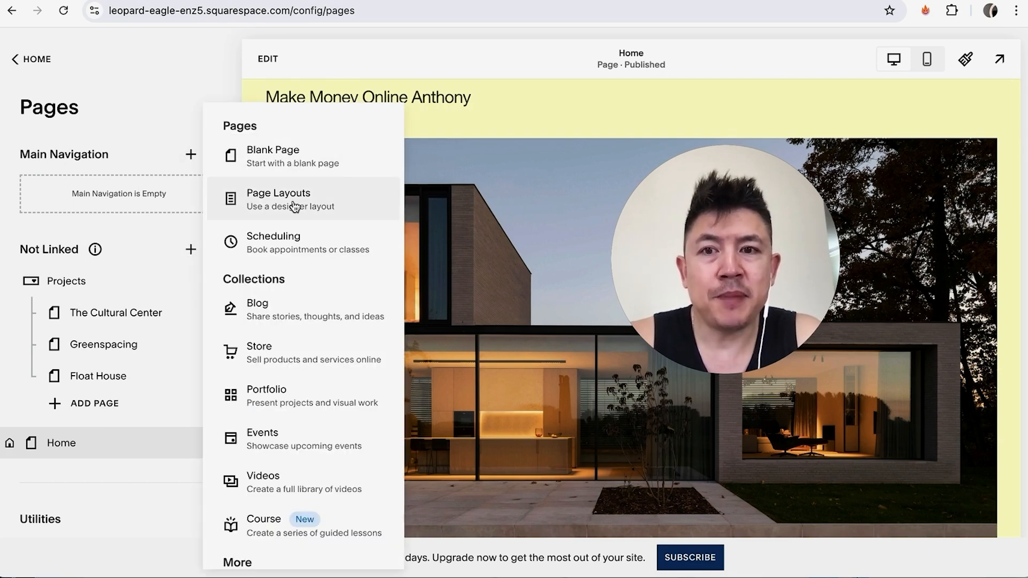
mouse_move(295, 241)
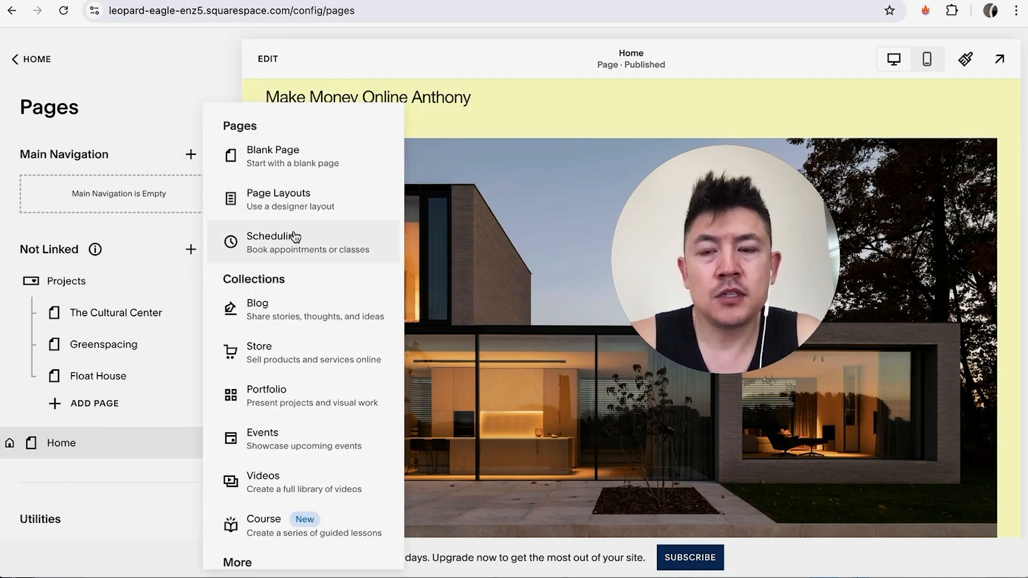
mouse_move(299, 187)
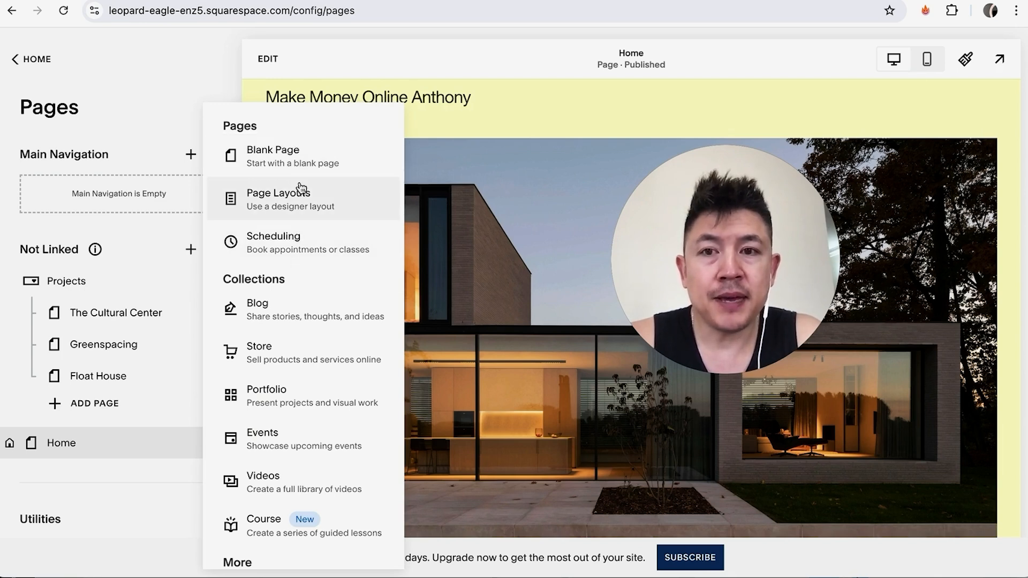
mouse_move(309, 207)
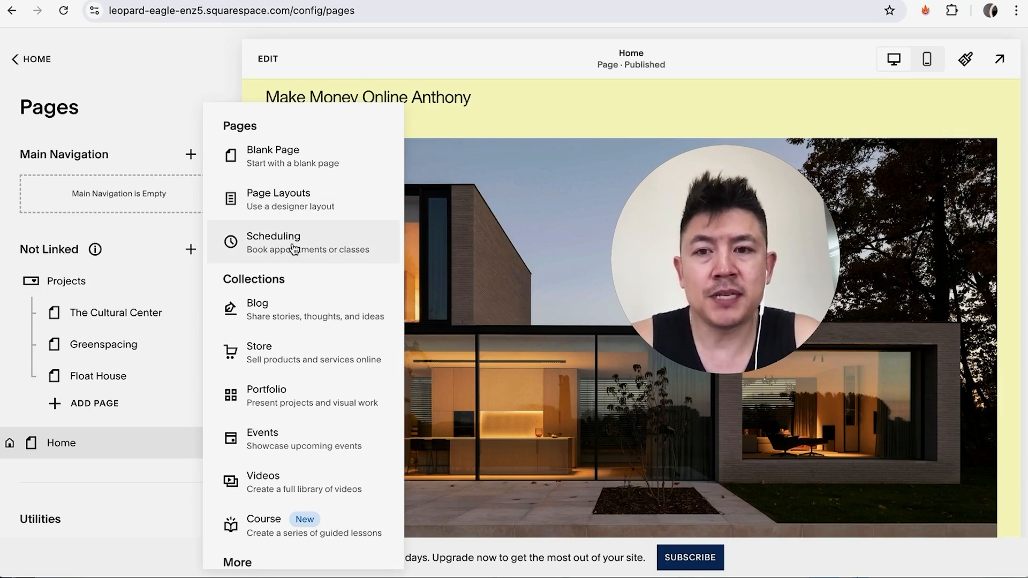
scroll("down", 3)
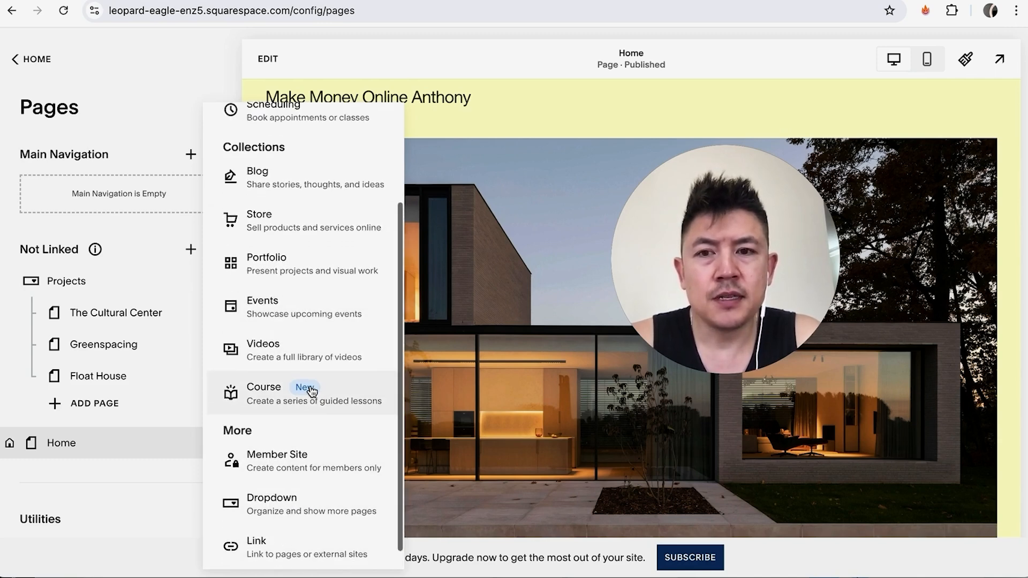
scroll("up", 3)
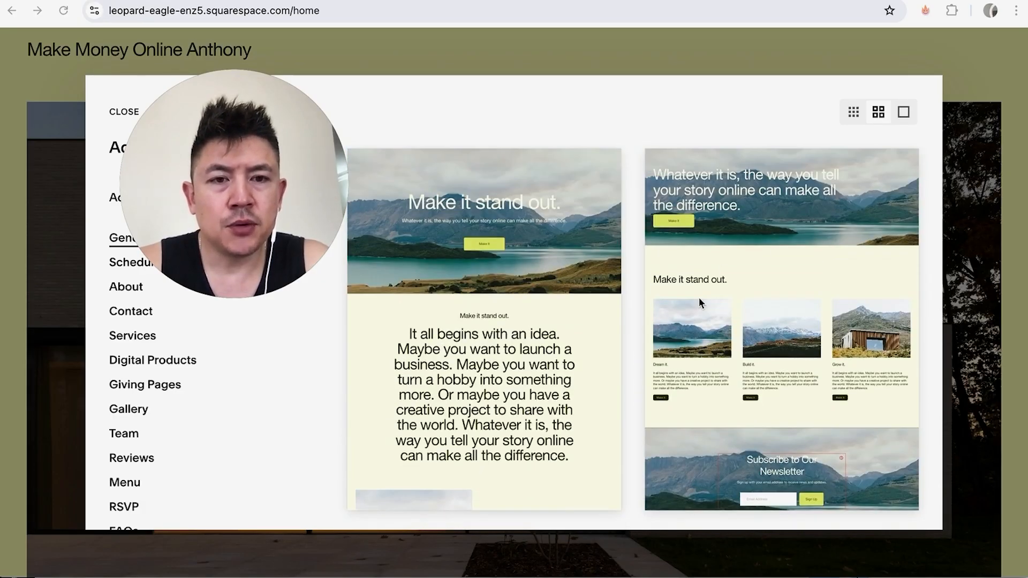
- Switch the Page Layouts gallery to small thumbnails, three per row, and browse the layouts
left_click(852, 112)
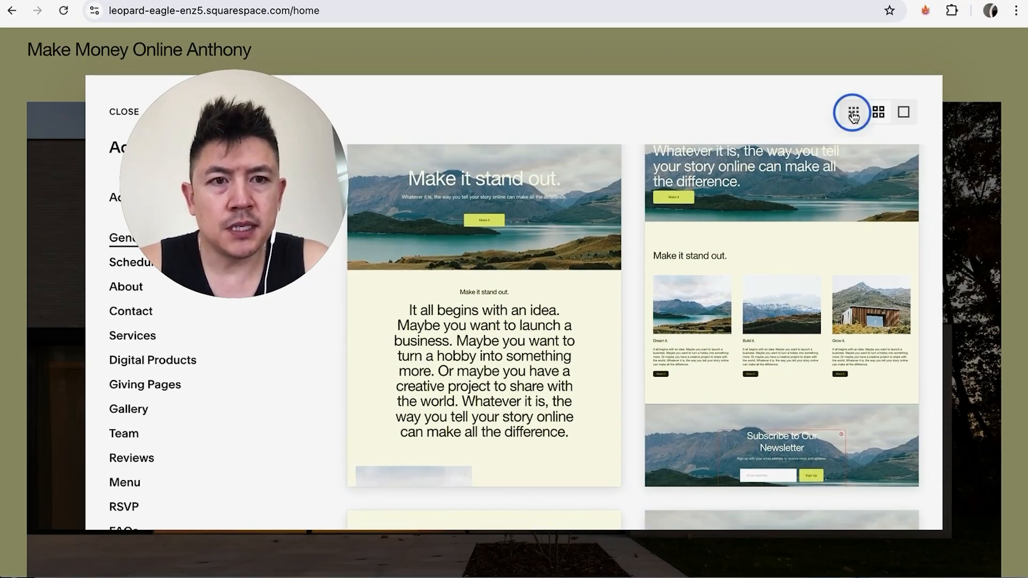
left_click(852, 111)
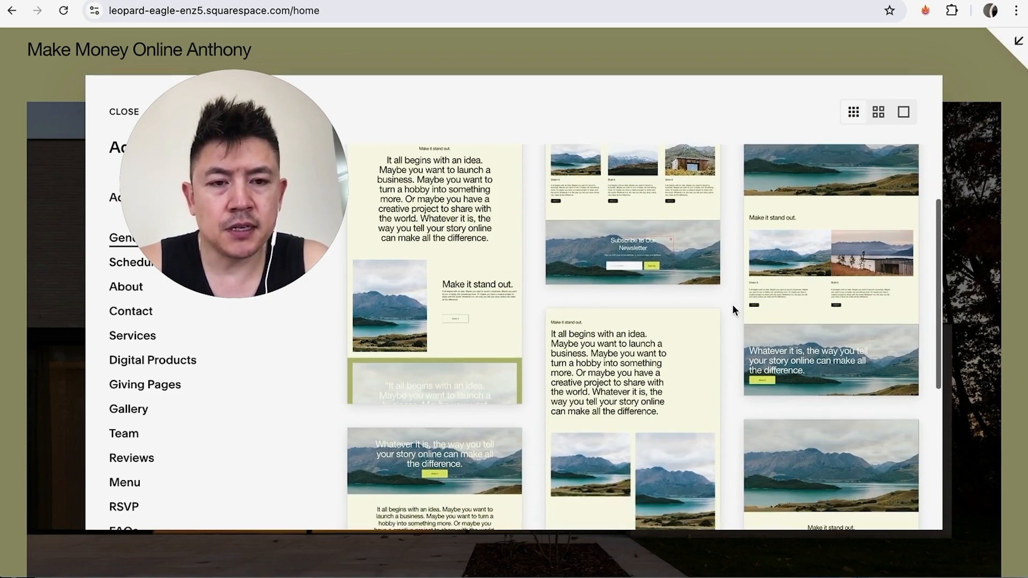
scroll("down", 3)
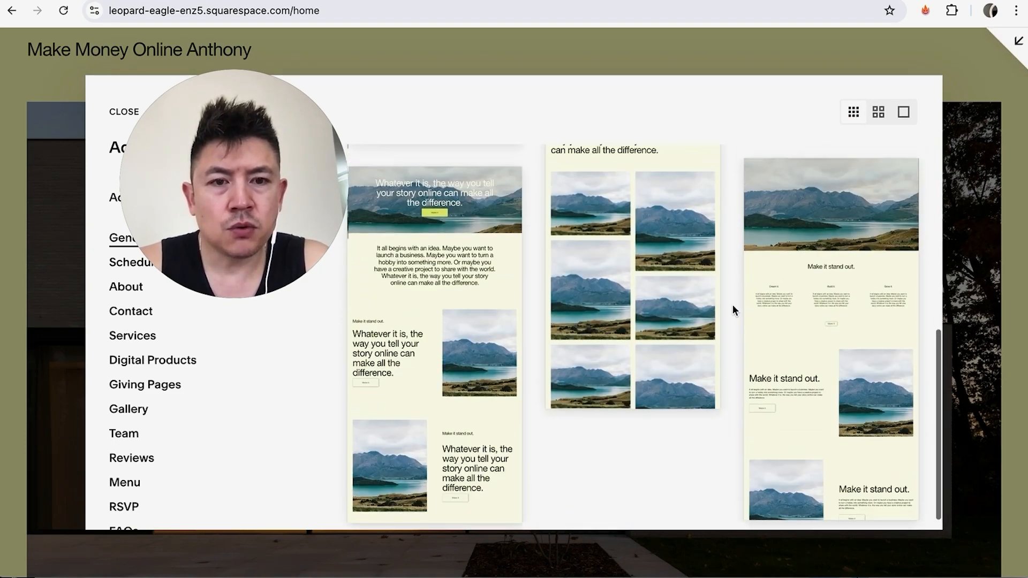
scroll("down", 3)
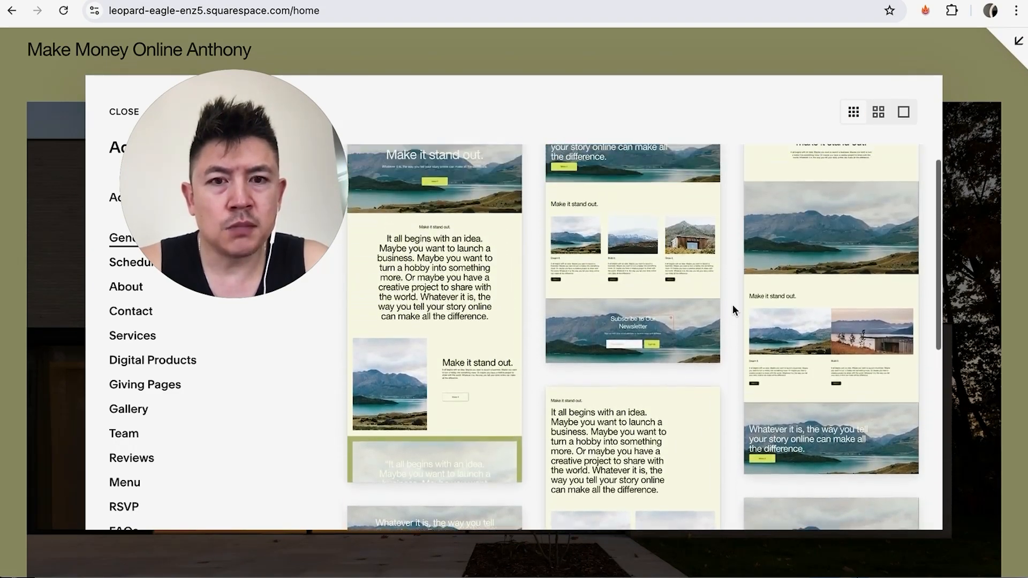
scroll("down", 3)
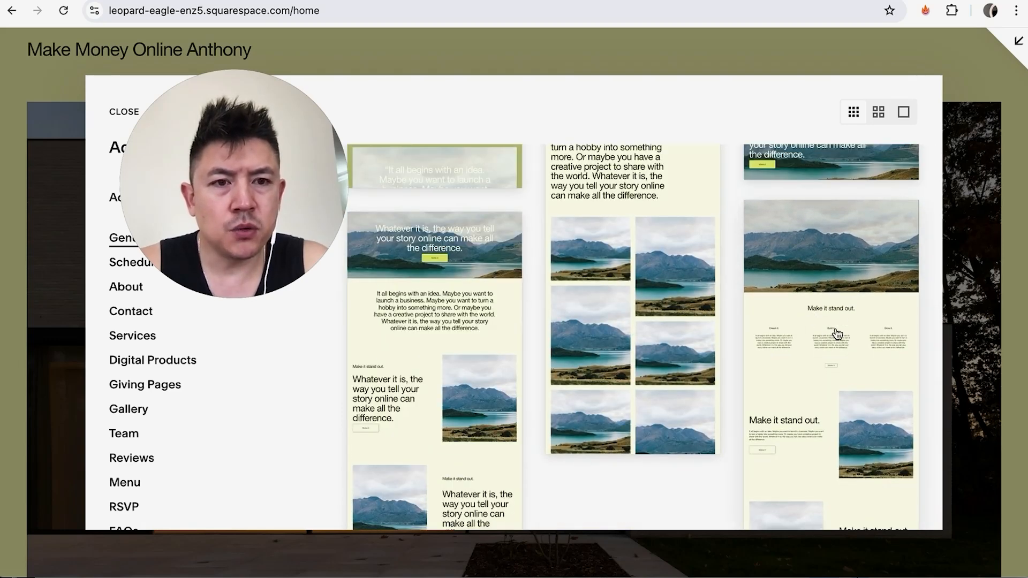
- Add the mountain-lake layout as a new page, General 6, under Main Navigation
left_click(124, 111)
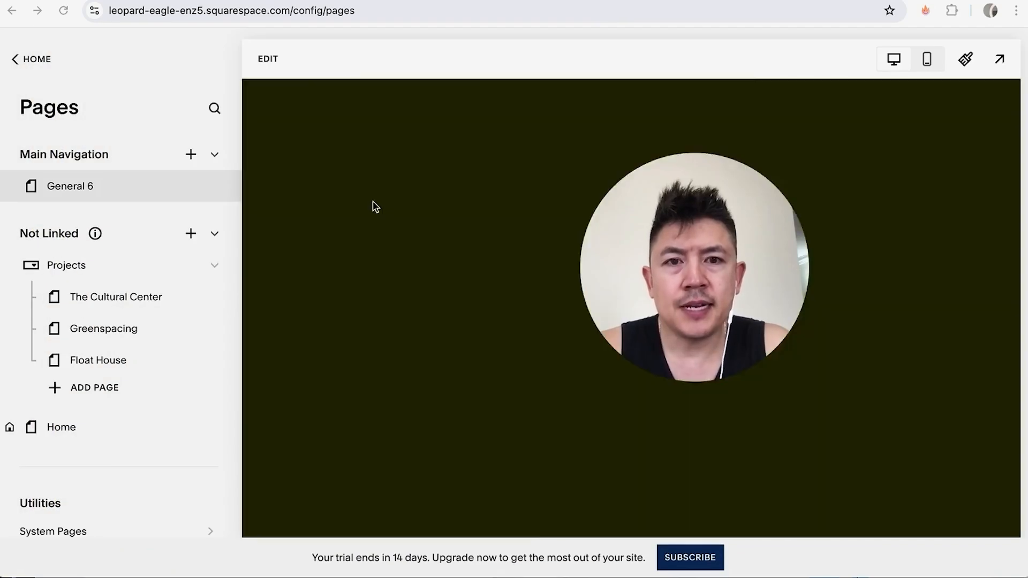
left_click(71, 185)
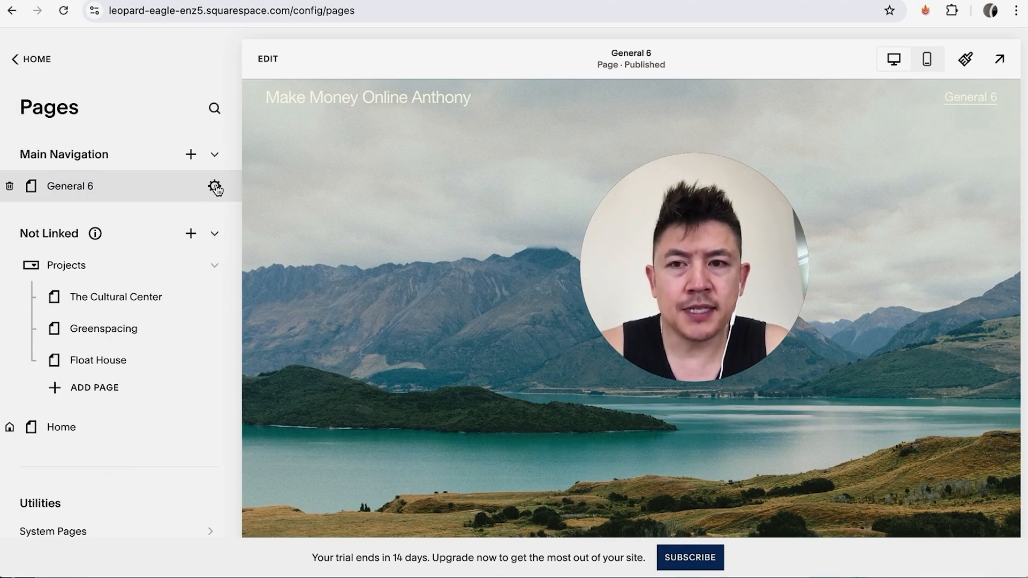
- Set General 6's page and navigation titles to 'Youtube Videos' and its URL slug to youtubevideos
left_click(215, 186)
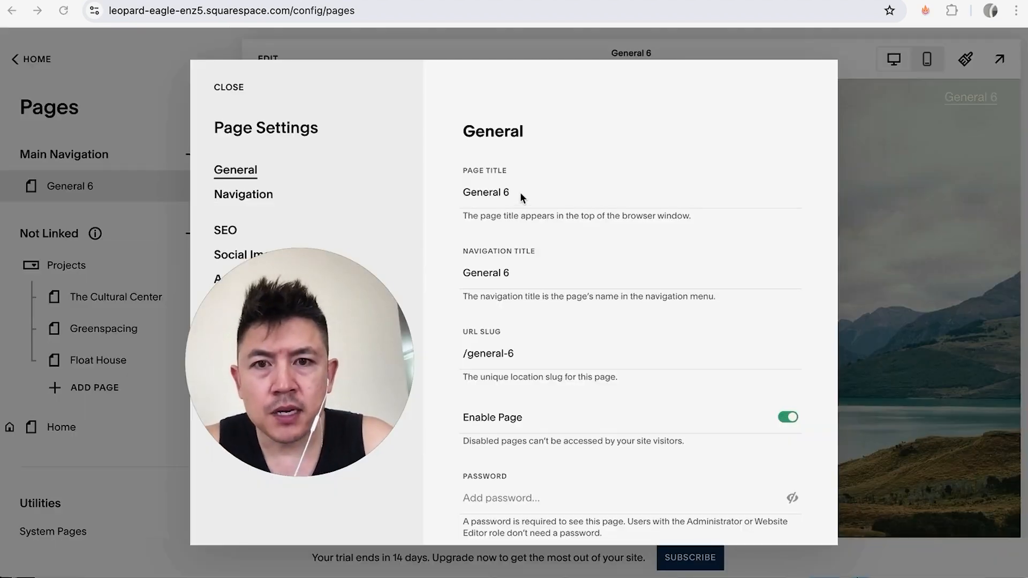
double_click(486, 191)
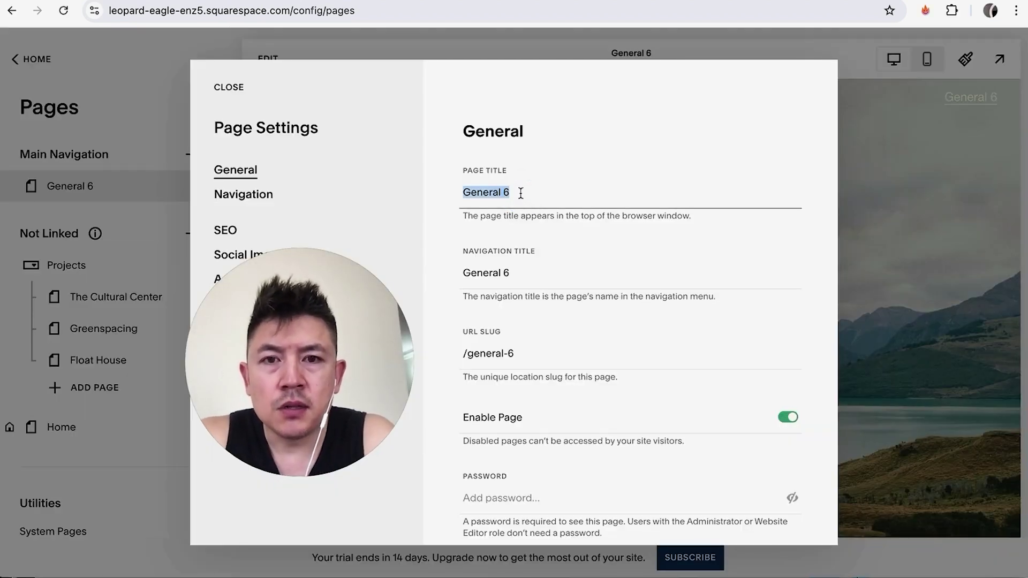
type("Youtube Videos")
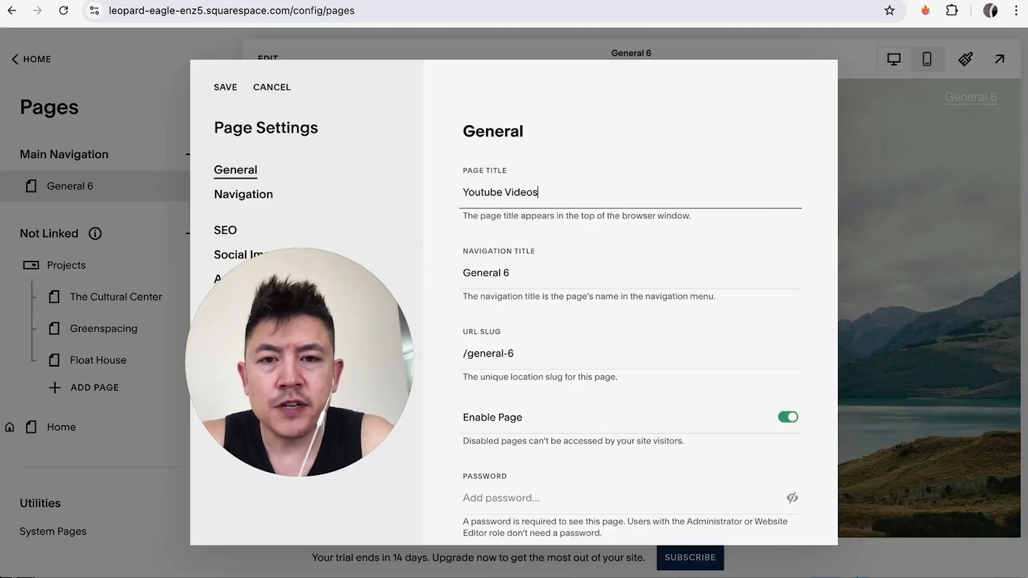
double_click(485, 273)
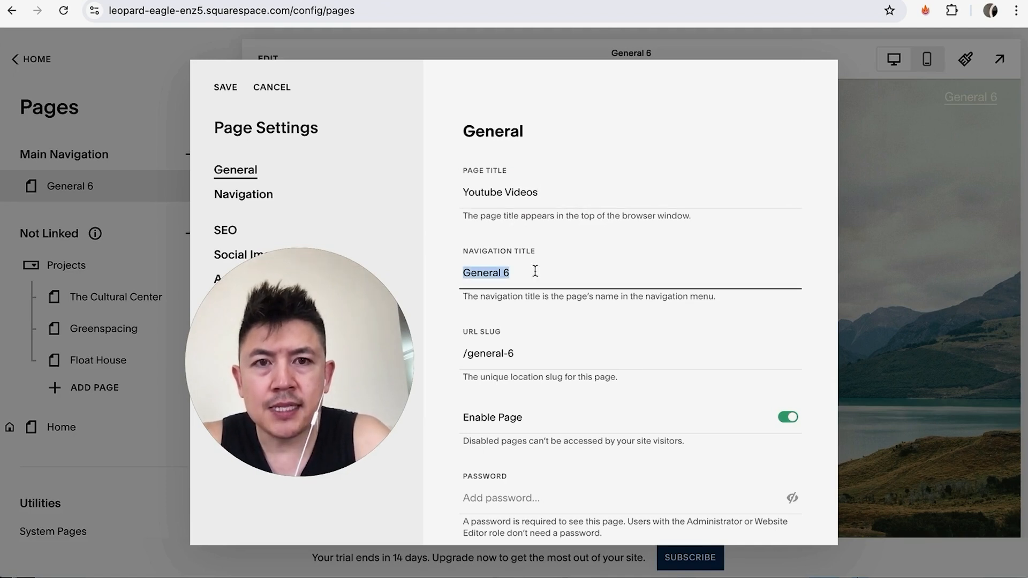
mouse_move(683, 81)
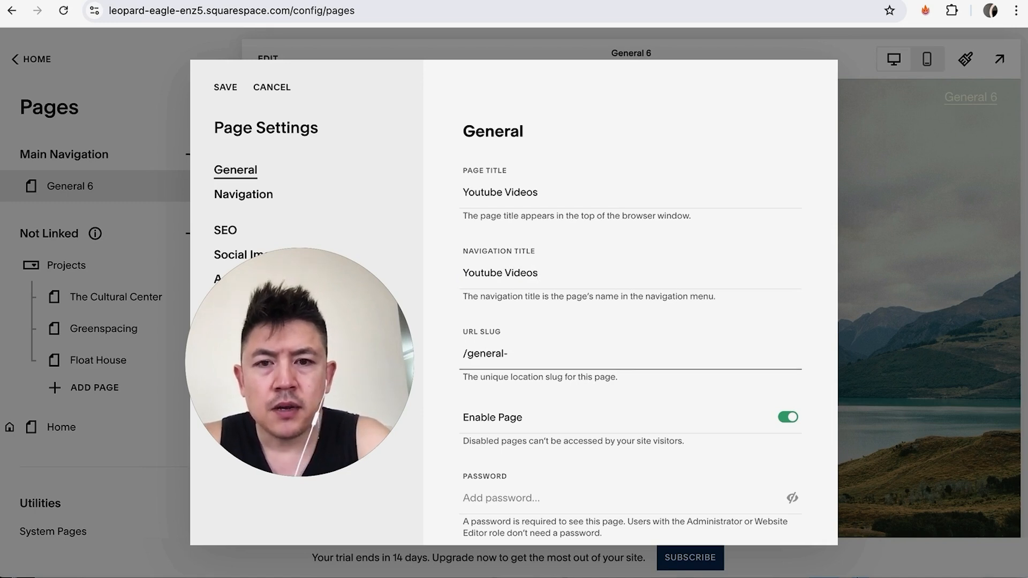
type("youtubevideos")
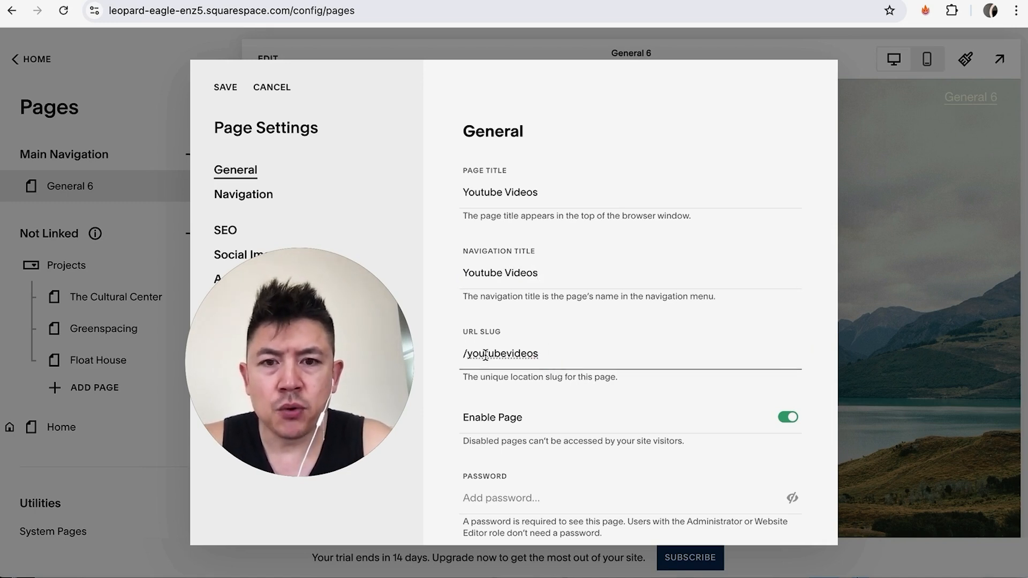
scroll("down", 3)
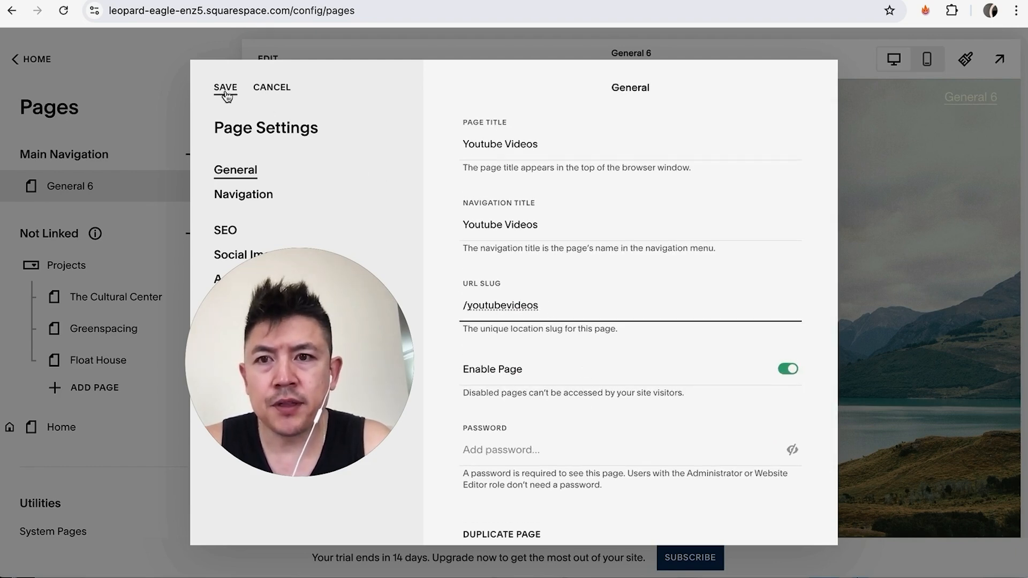
- Save the page settings and check the Youtube Videos page in mobile and desktop preview
left_click(224, 86)
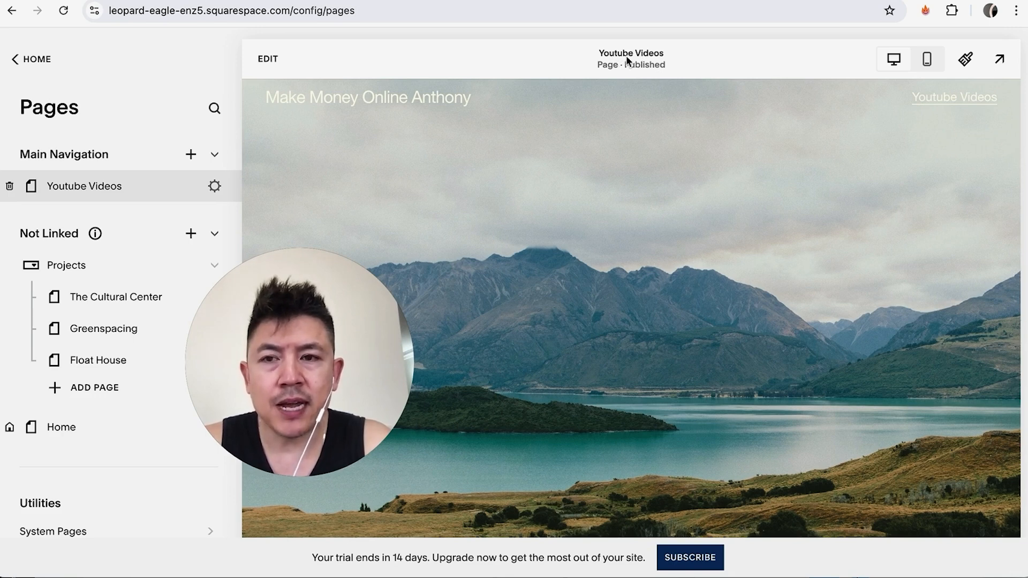
mouse_move(103, 192)
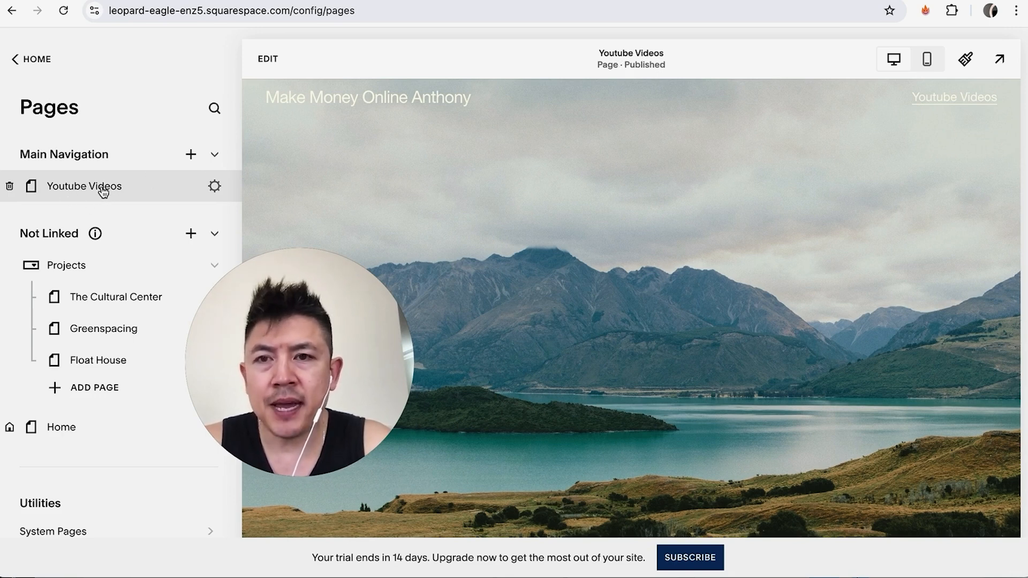
scroll("down", 3)
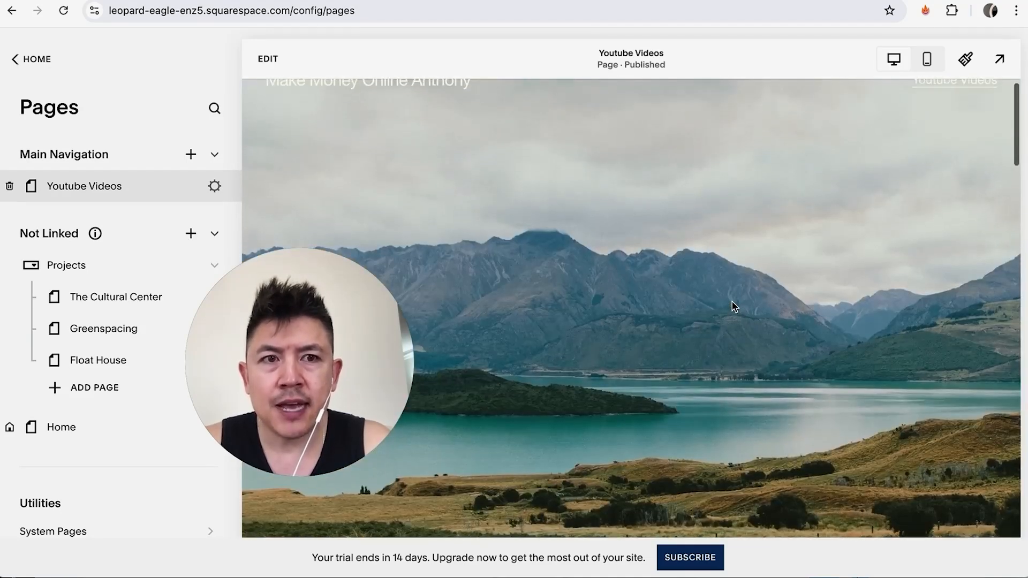
mouse_move(926, 59)
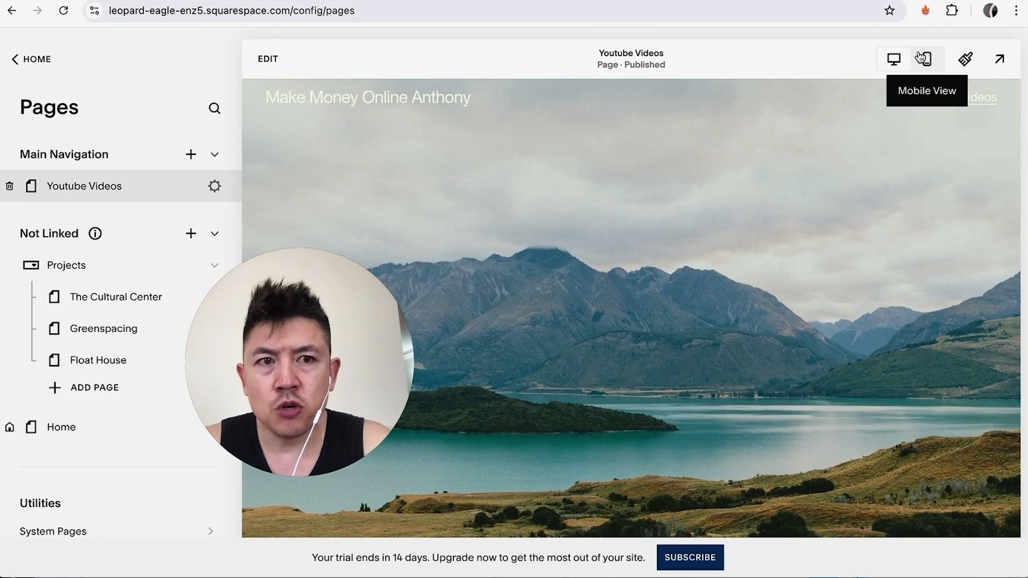
left_click(926, 57)
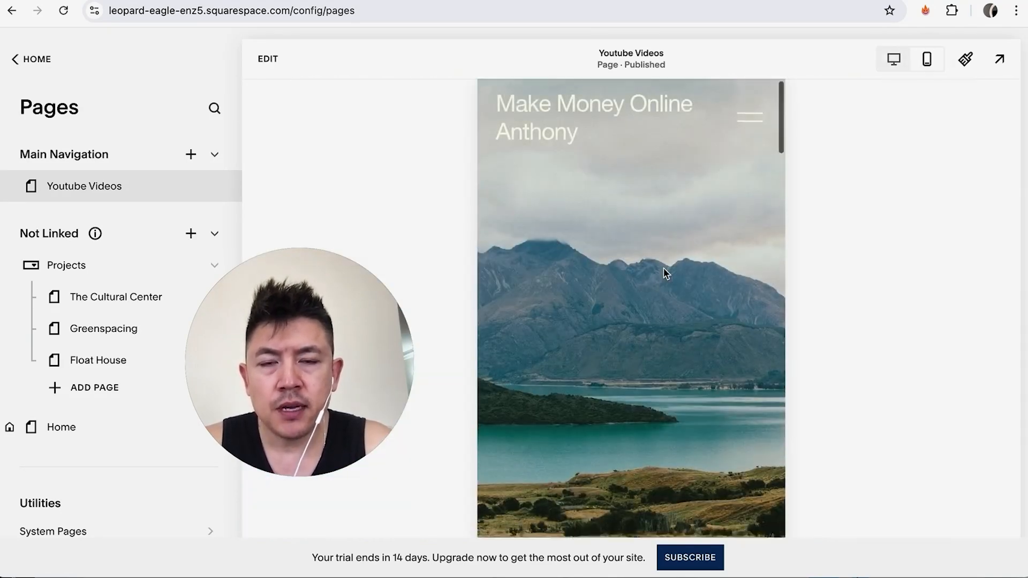
left_click(892, 58)
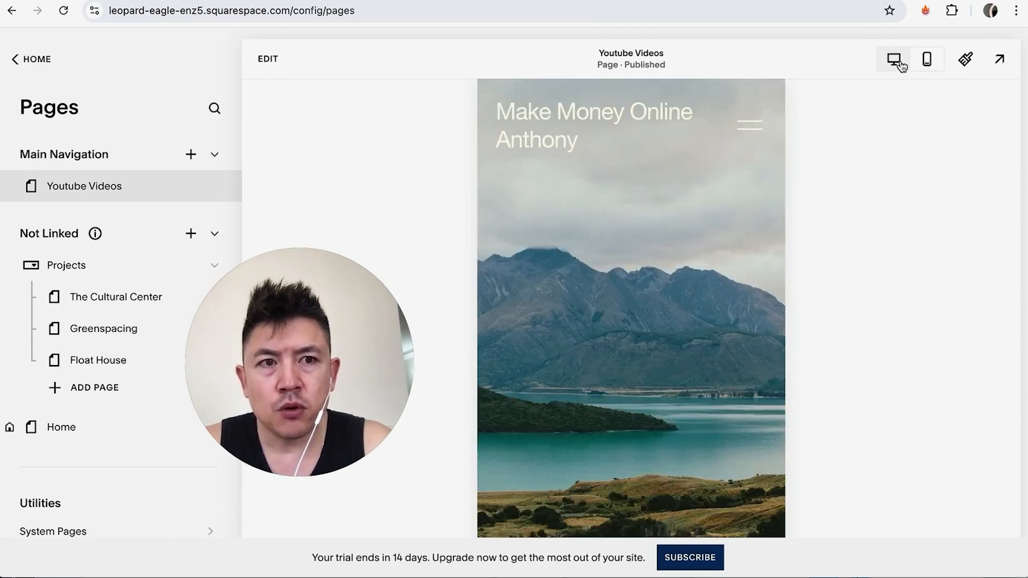
scroll("down", 3)
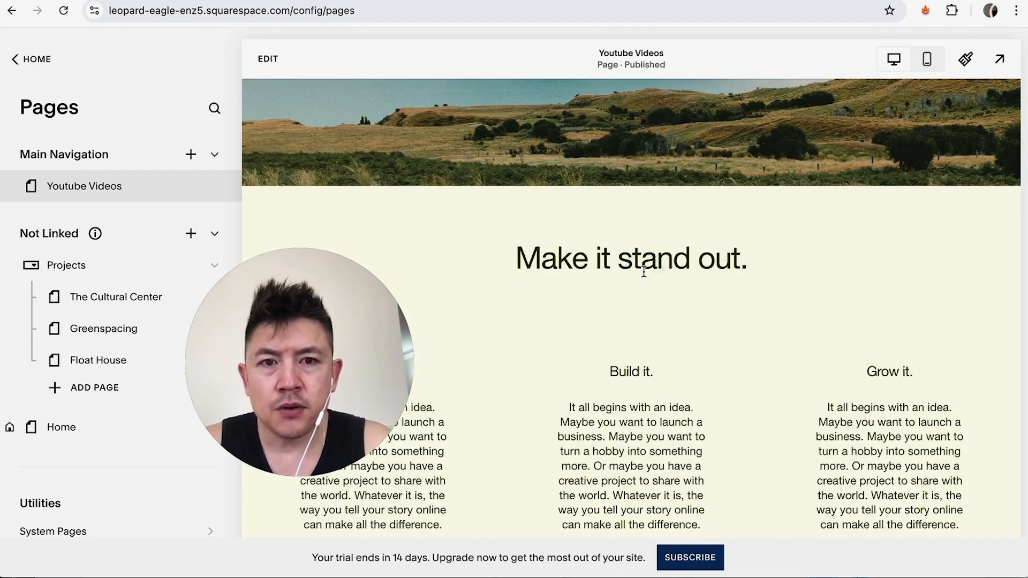
- Edit the section's 'Build it.' item to read 'Do It now!' with description 'write up a new description'
left_click(268, 58)
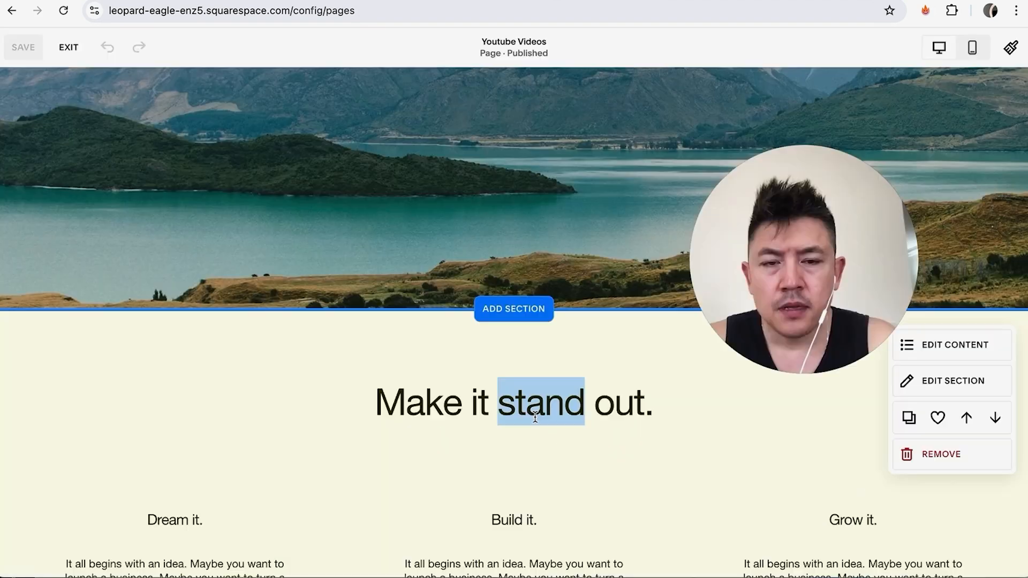
scroll("down", 3)
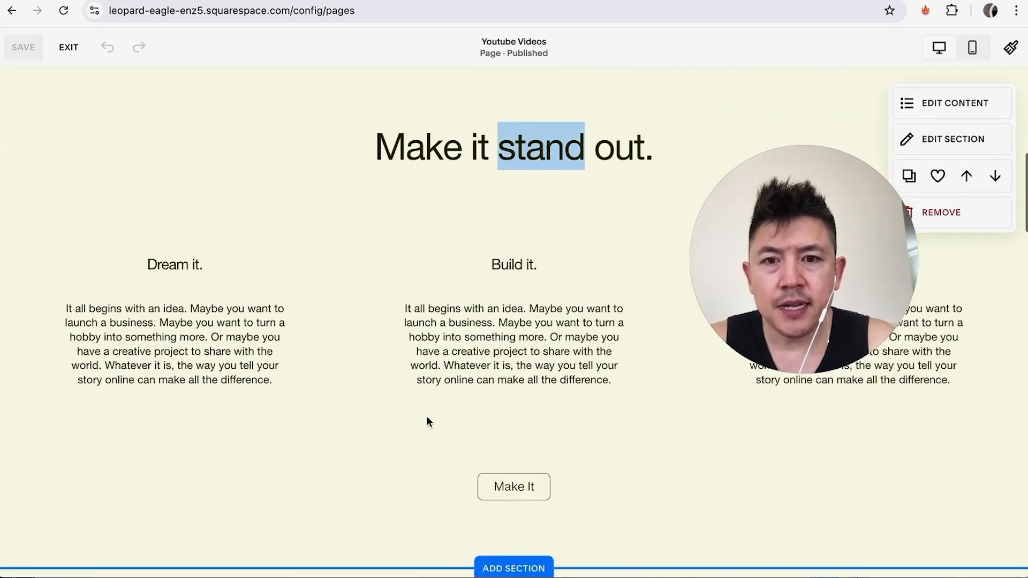
scroll("up", 3)
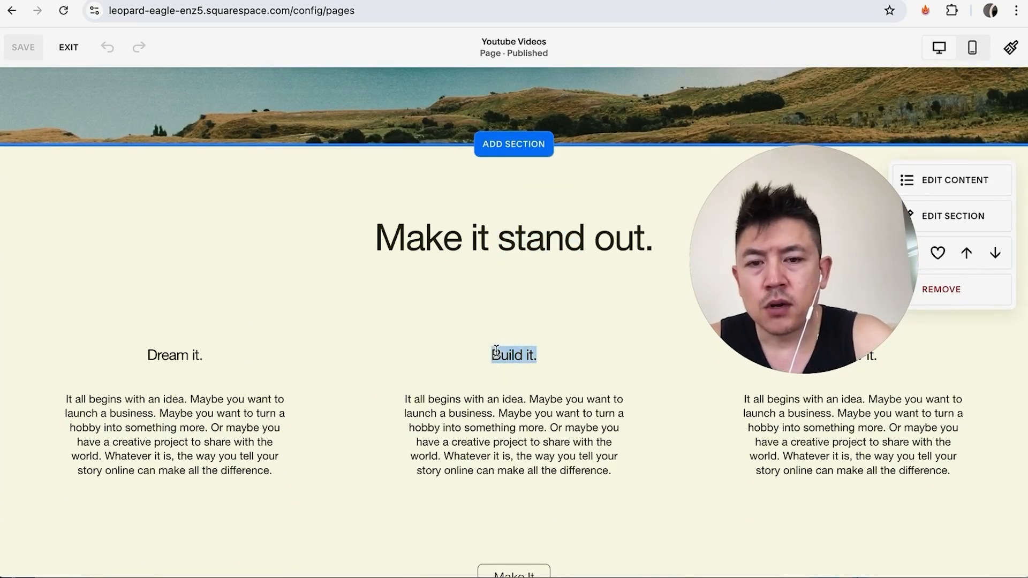
left_click(956, 180)
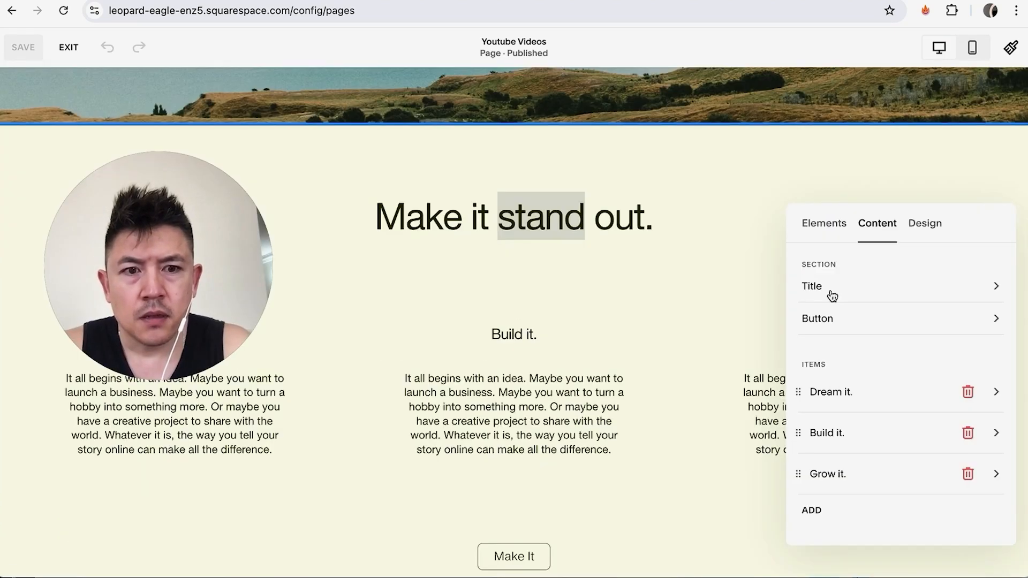
mouse_move(804, 448)
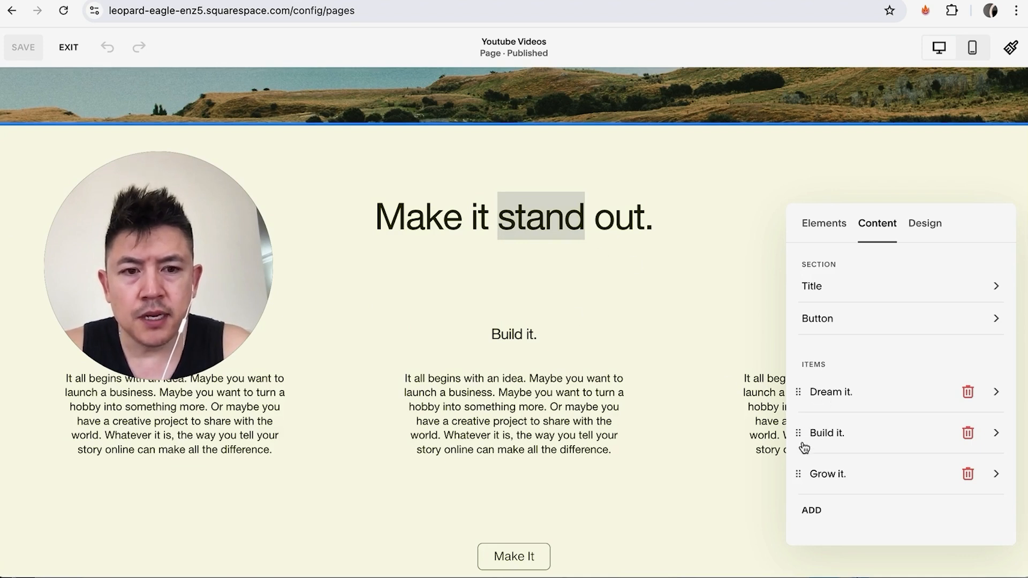
mouse_move(1004, 431)
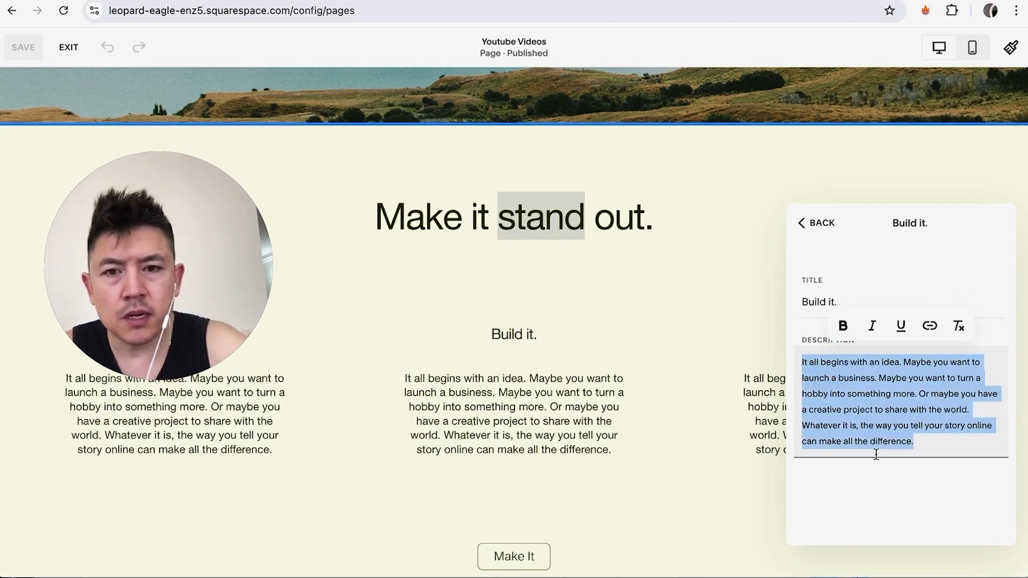
type("write up a new description")
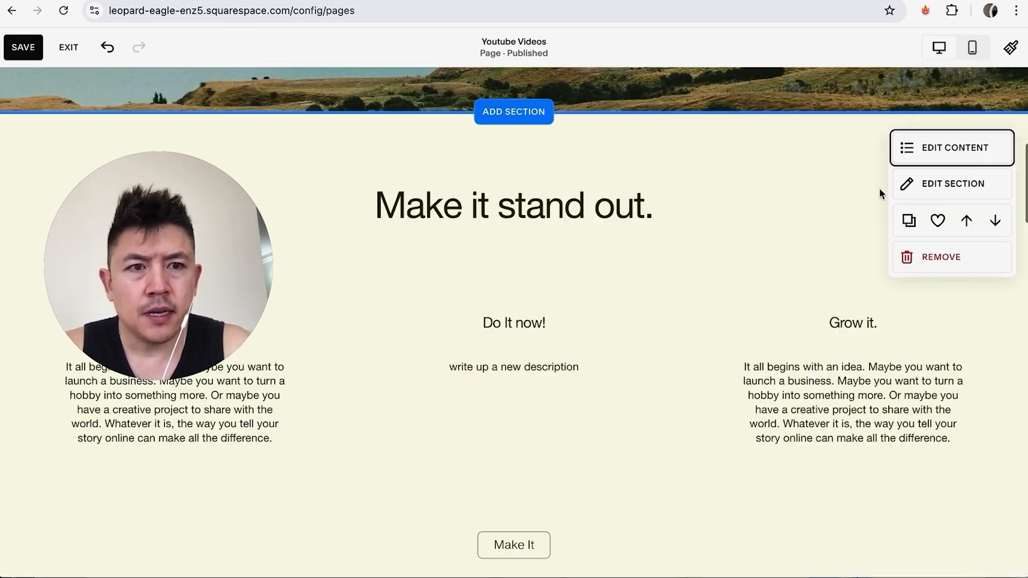
- In the section's Design options, try left and right alignment, settle on centred with three max columns
left_click(953, 147)
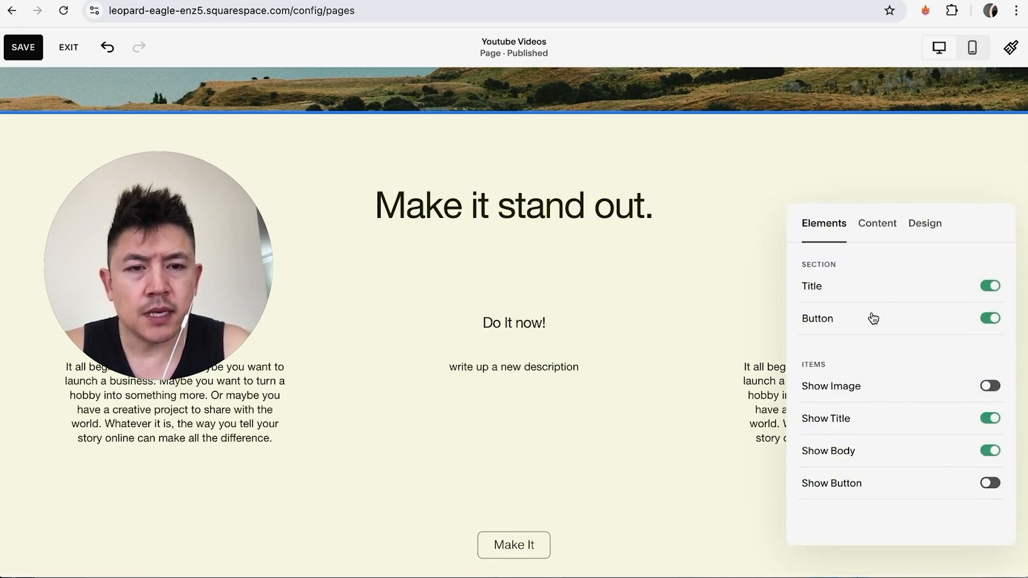
left_click(924, 223)
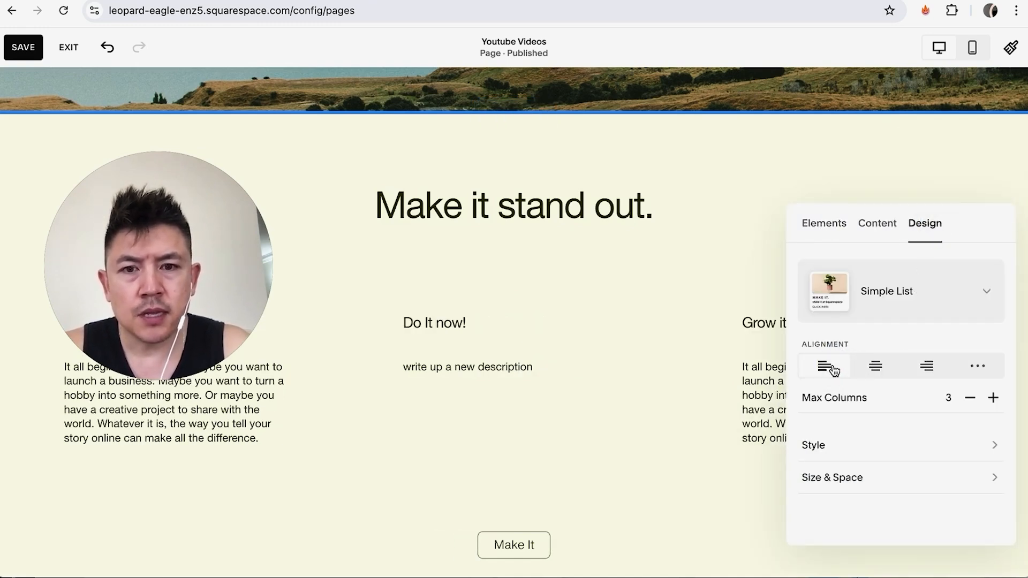
left_click(925, 367)
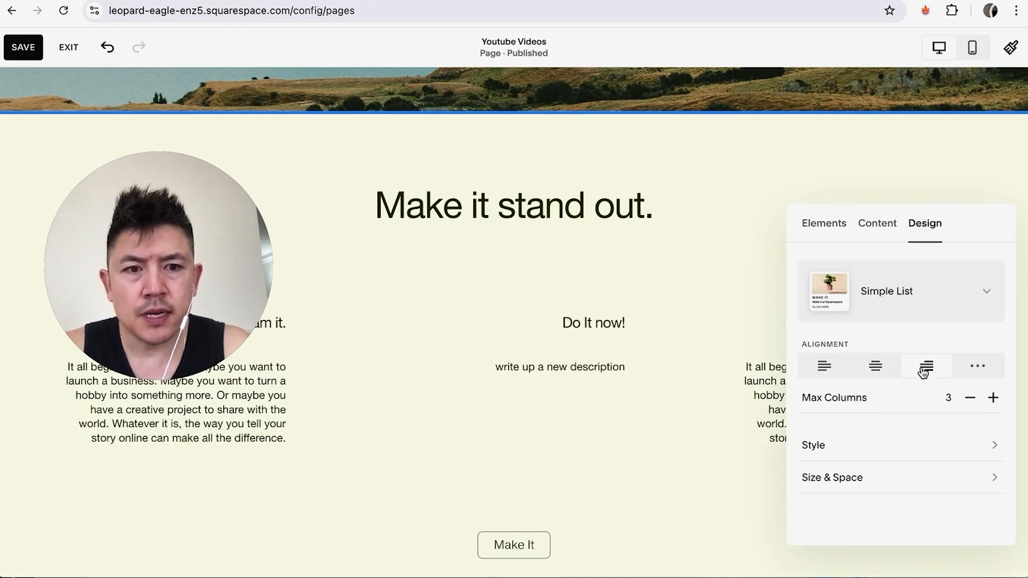
left_click(993, 398)
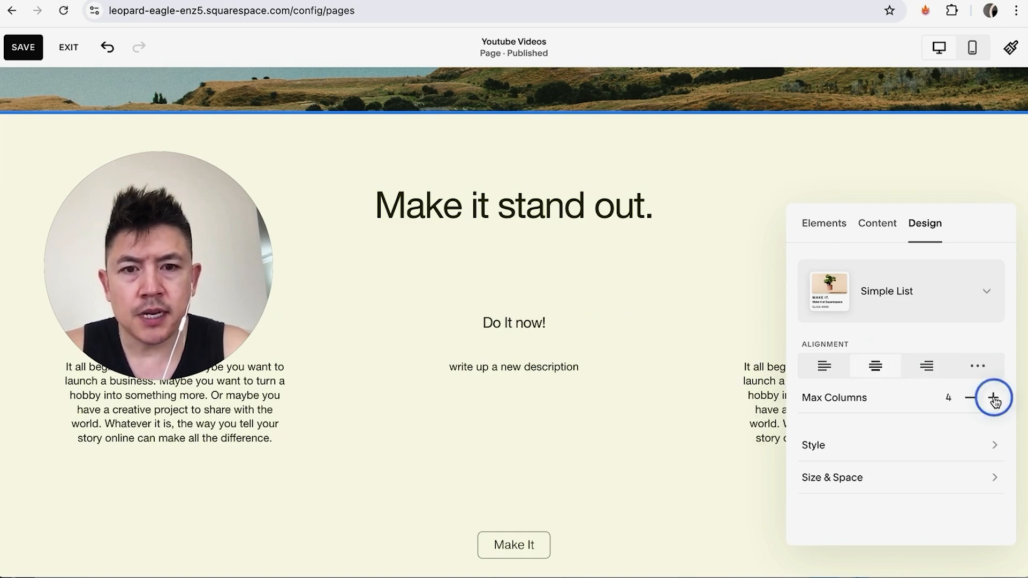
left_click(970, 398)
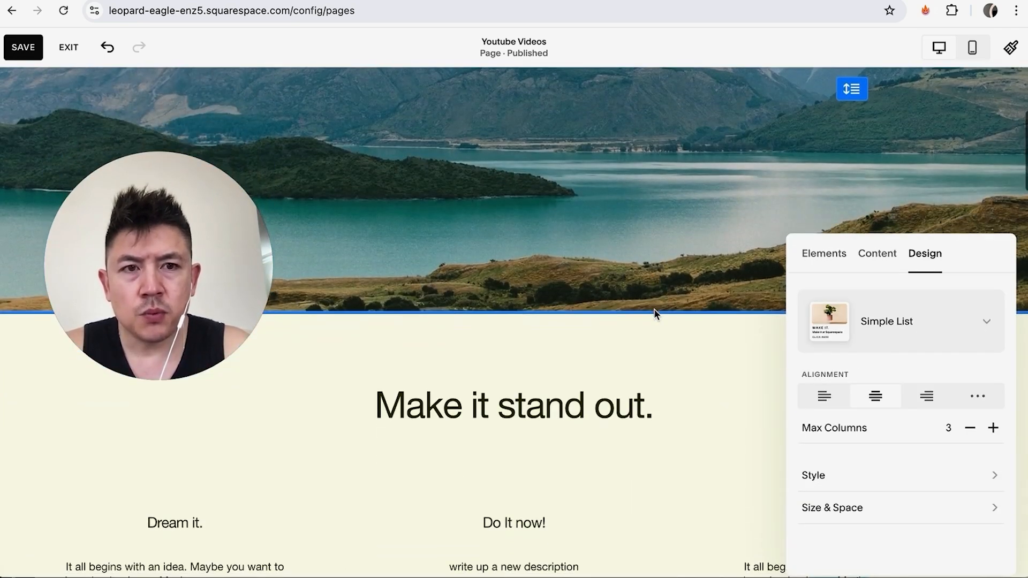
scroll("up", 3)
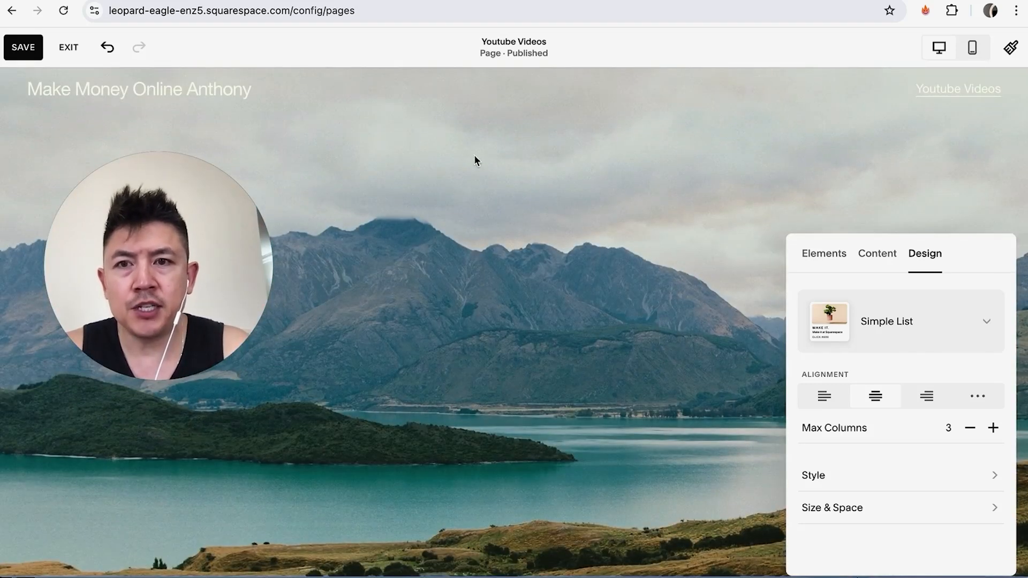